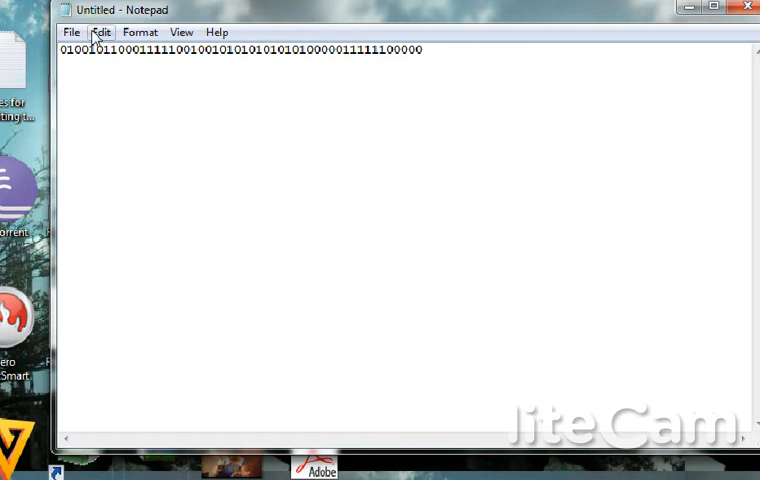
Start Save As from Notepad's File menu for the binary text
click(72, 32)
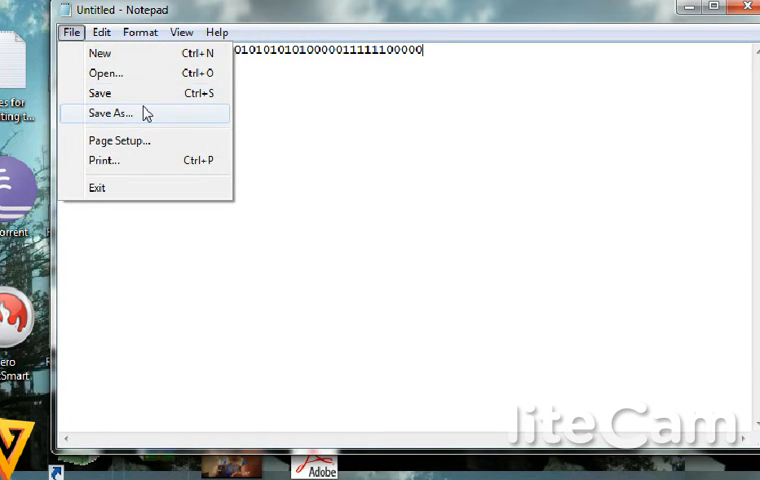
click(108, 112)
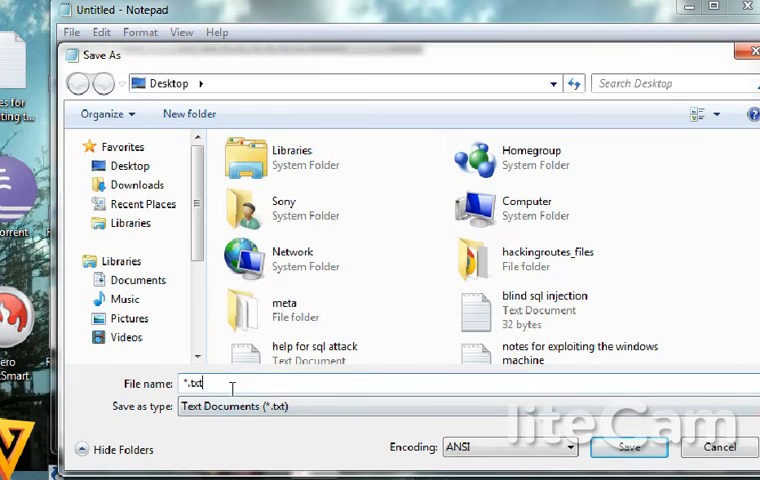
Name the file anything.exe with all file types allowed, heading to the Games folder
text(format)
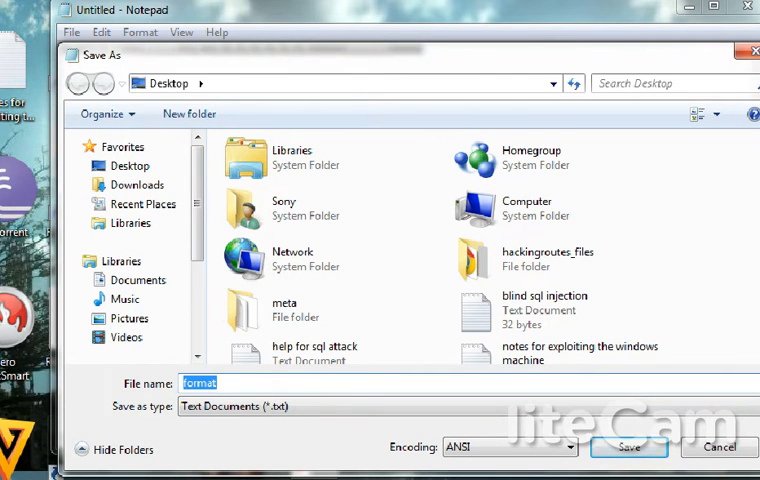
text(anything.exe)
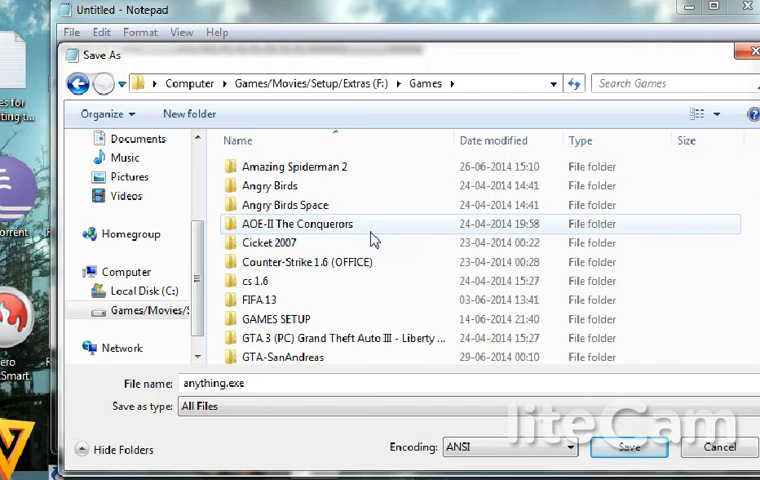
Save into the AOE-II The Conquerors folder as 'age of empire 2 game.exe'
double_click(296, 224)
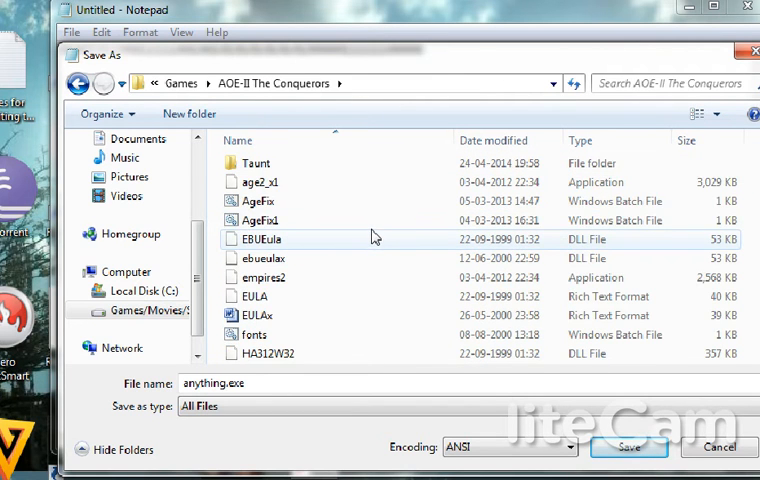
scroll(down, 3)
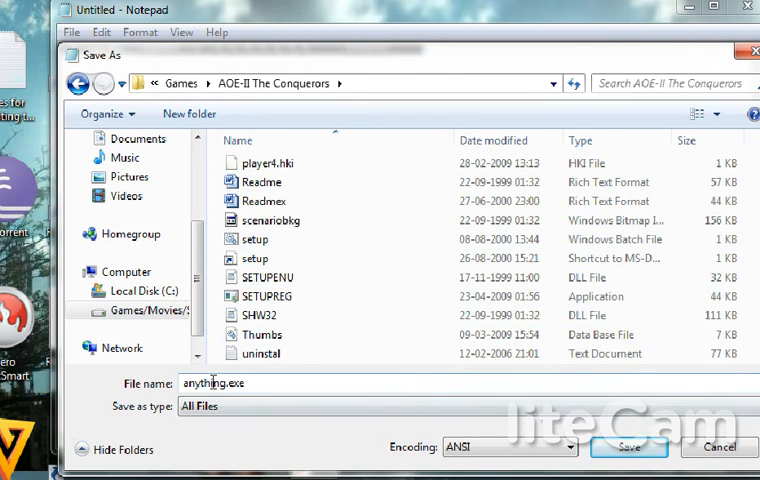
double_click(212, 384)
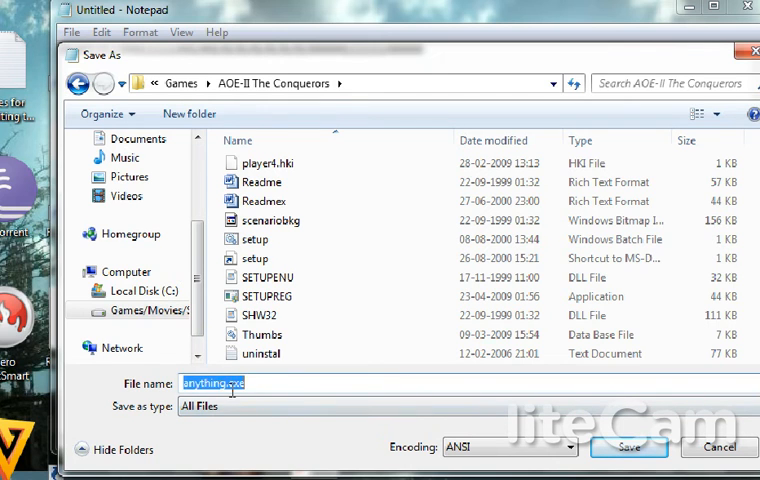
text(age of.exe)
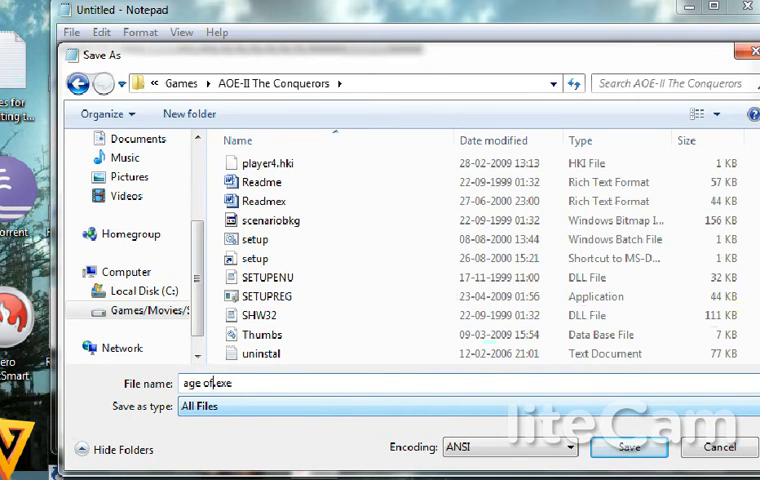
text(empire 2)
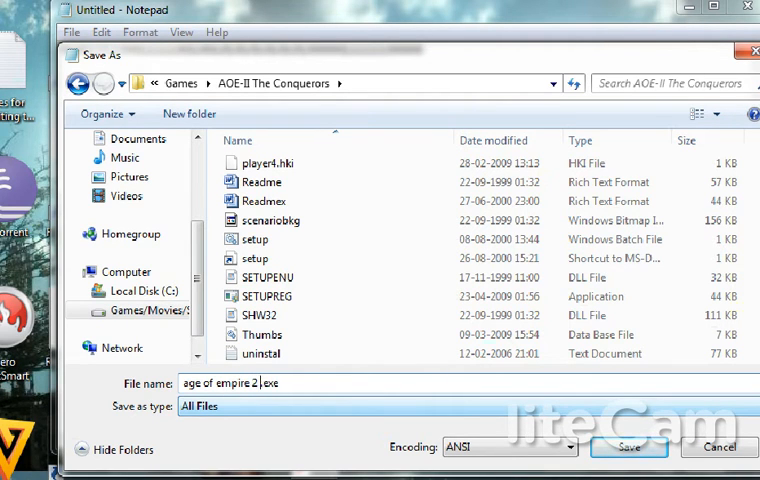
text(game)
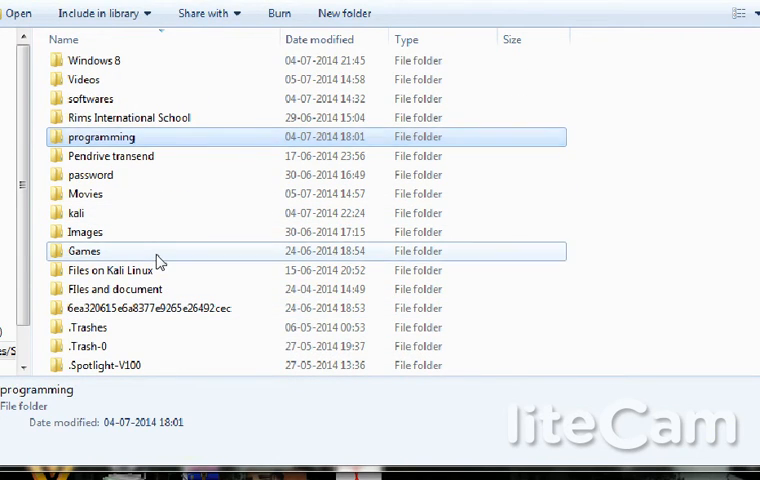
Browse Explorer into Games to confirm the new age of empire 2 application
double_click(84, 252)
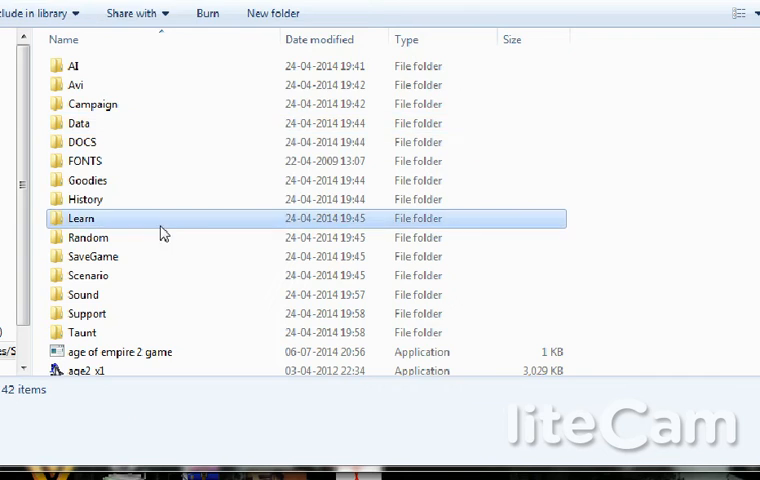